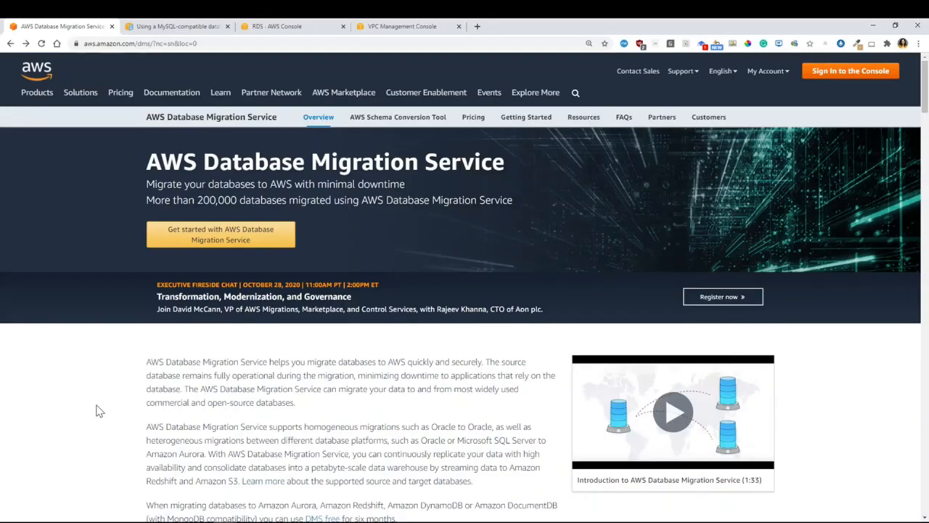
mouse_move(127, 357)
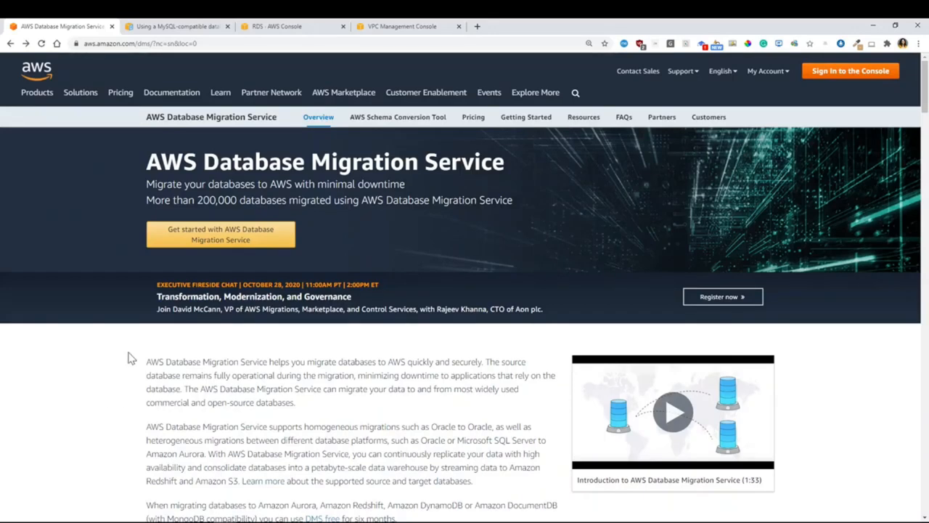
- Reach the AWS DMS Getting started user guide and its replication process diagram
left_click(513, 116)
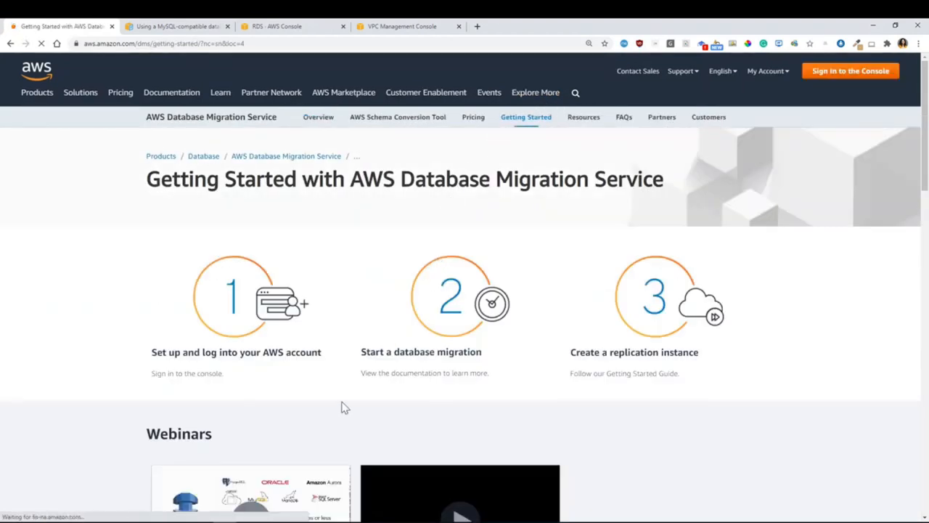
left_click(424, 372)
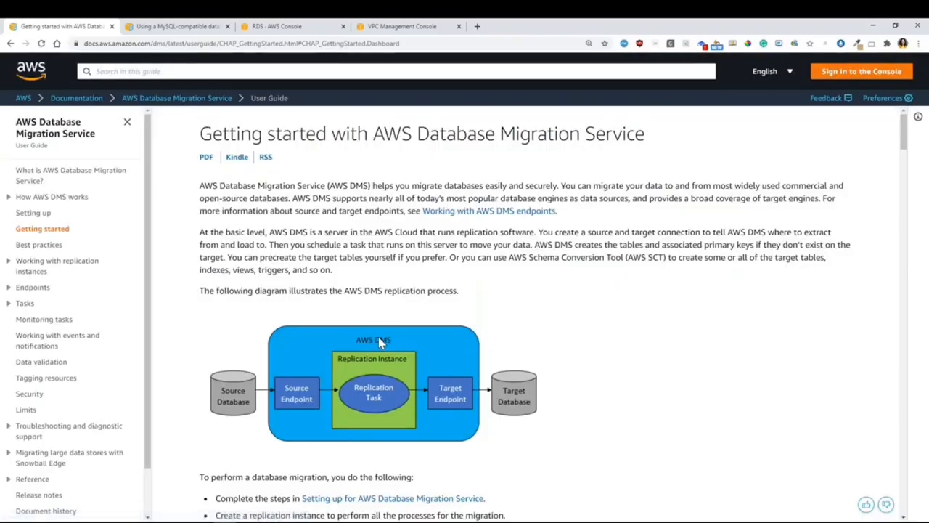
scroll("down", 3)
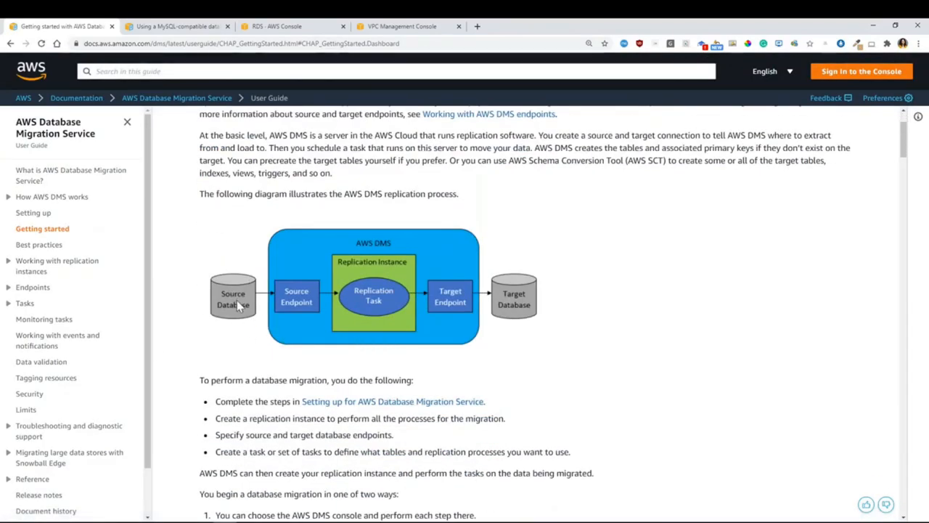
mouse_move(514, 298)
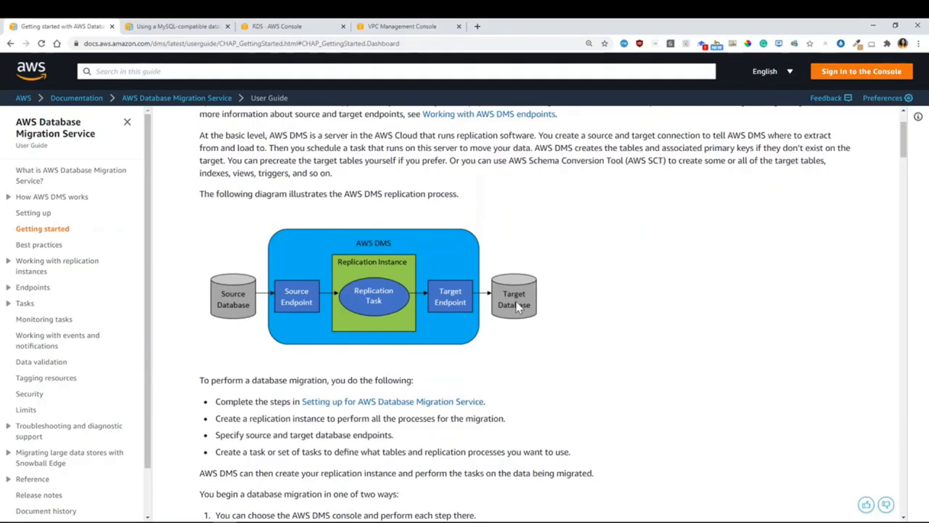
mouse_move(488, 308)
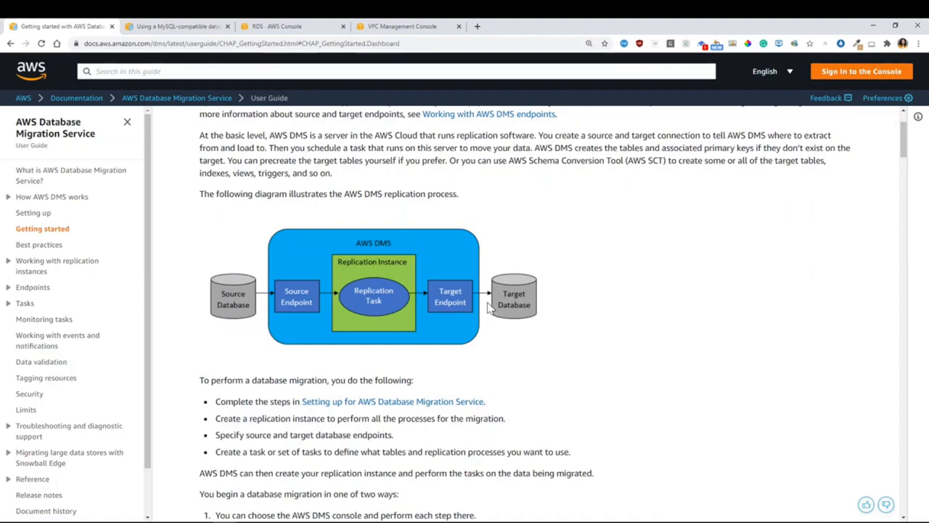
- Show the MySQL-to-MySQL migration section and highlight the recommended mysqldump tool
left_click(32, 287)
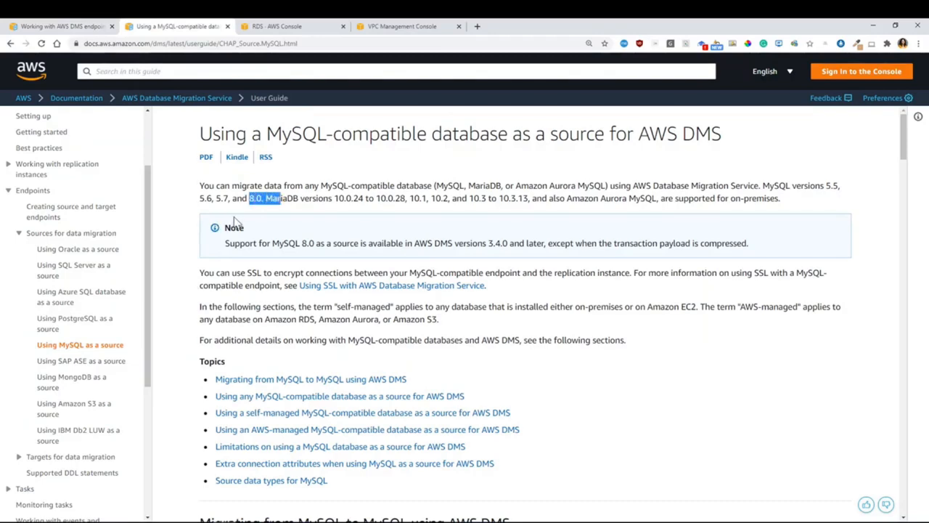
scroll("down", 3)
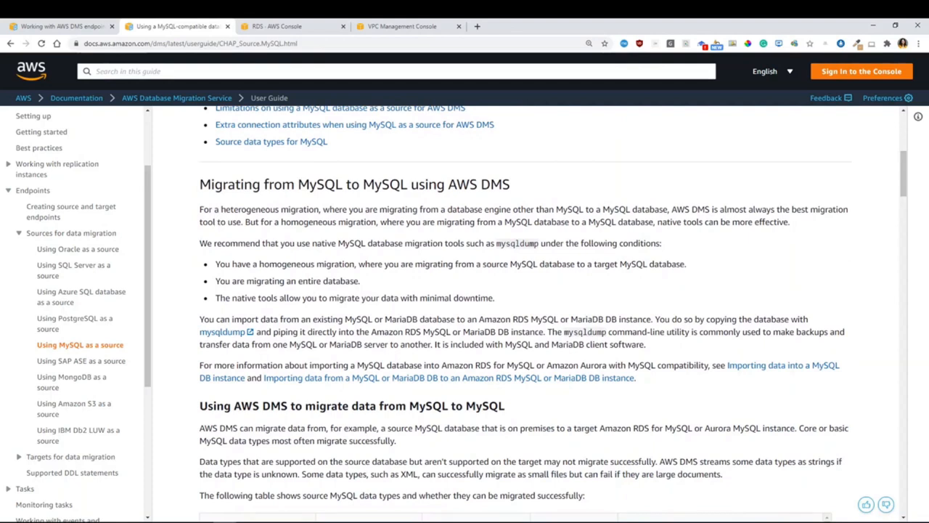
double_click(254, 210)
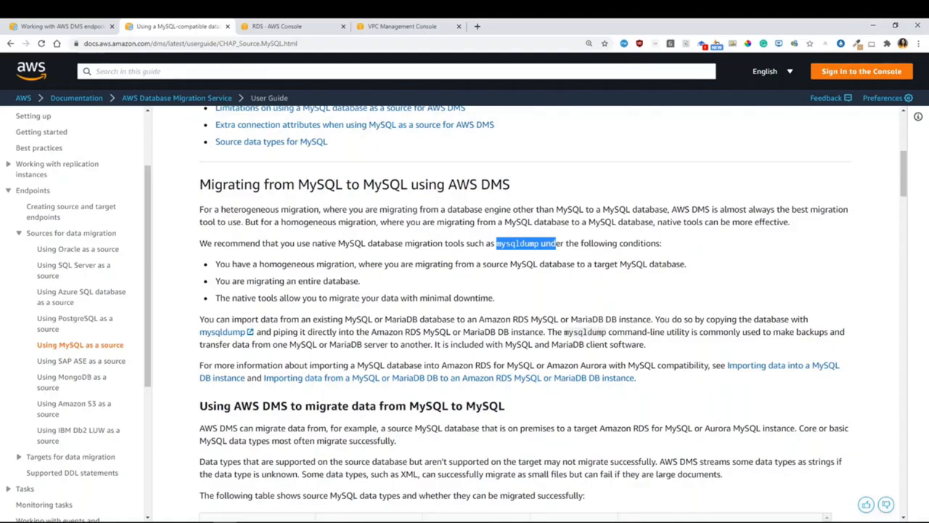
mouse_move(647, 23)
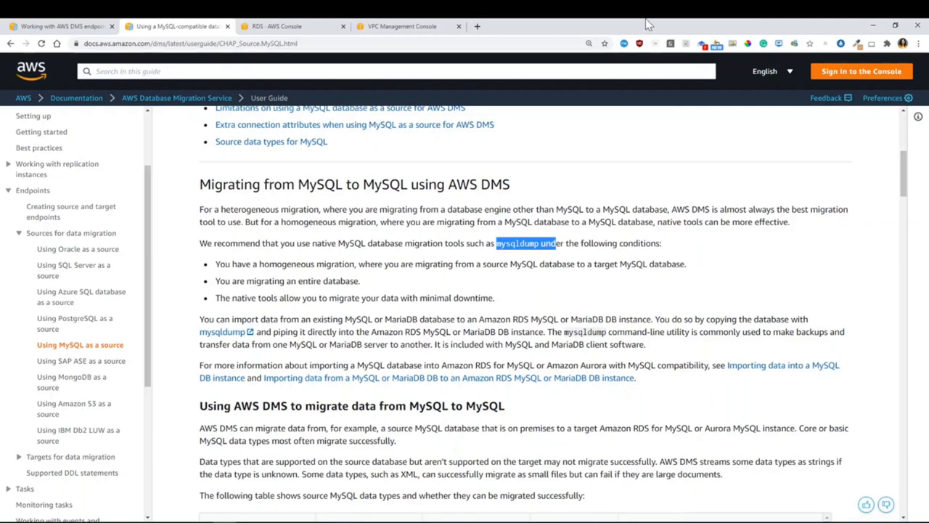
left_click(290, 26)
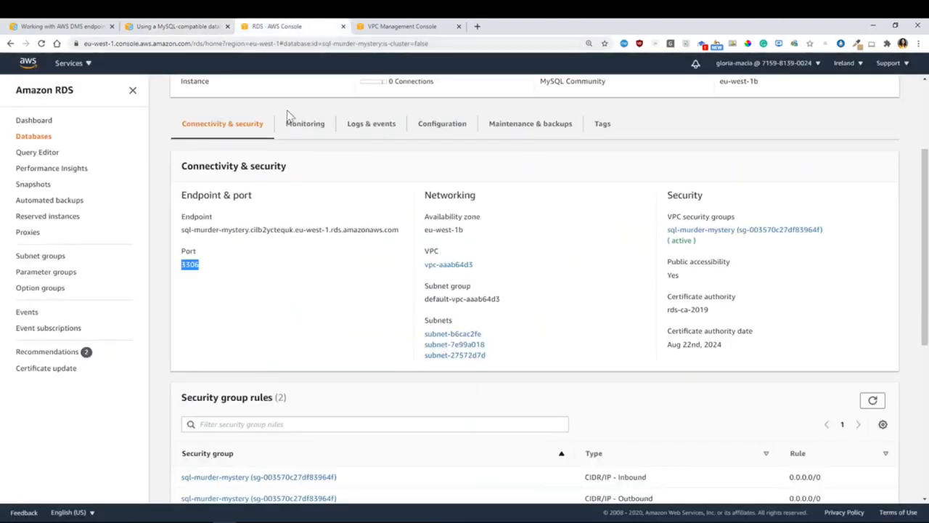
scroll("up", 3)
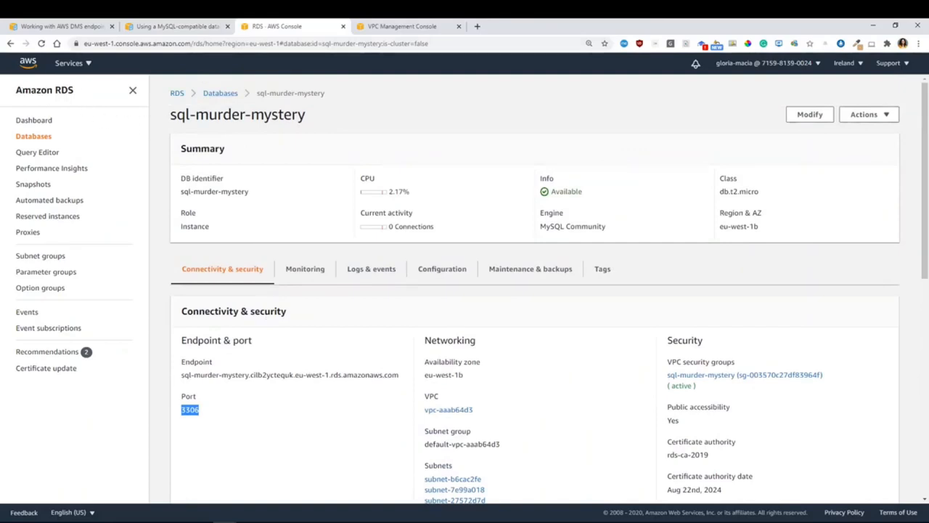
mouse_move(221, 93)
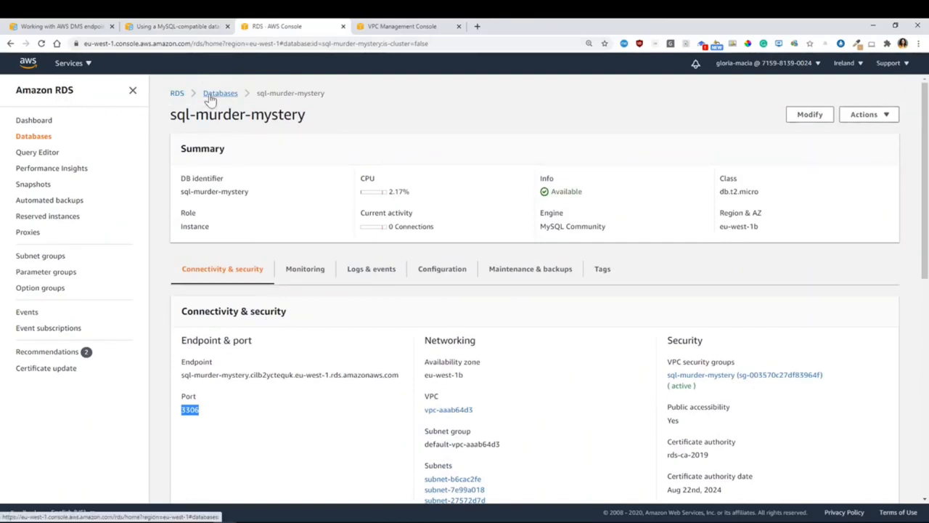
left_click(220, 93)
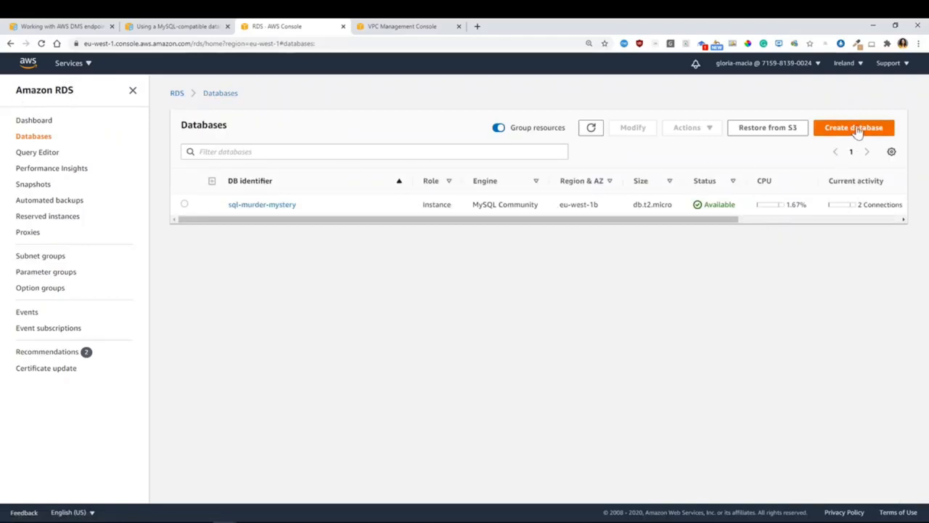
mouse_move(239, 204)
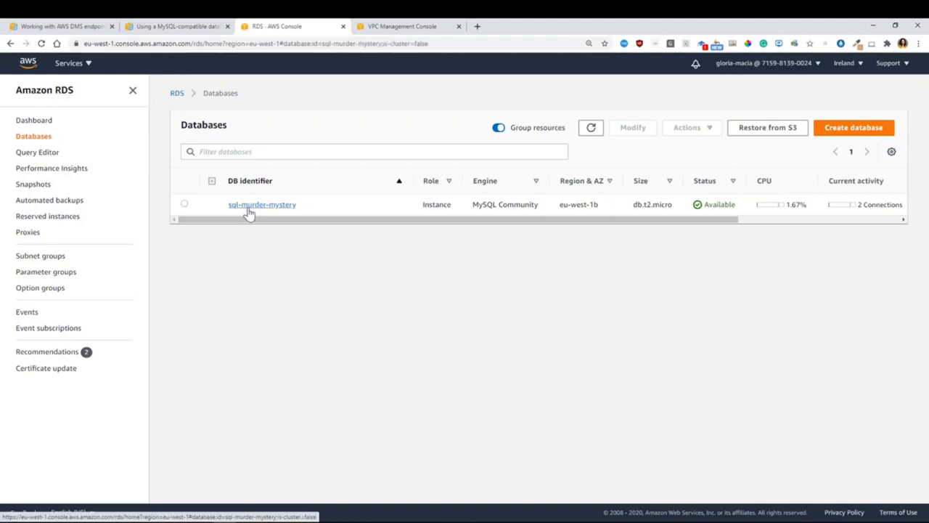
left_click(261, 203)
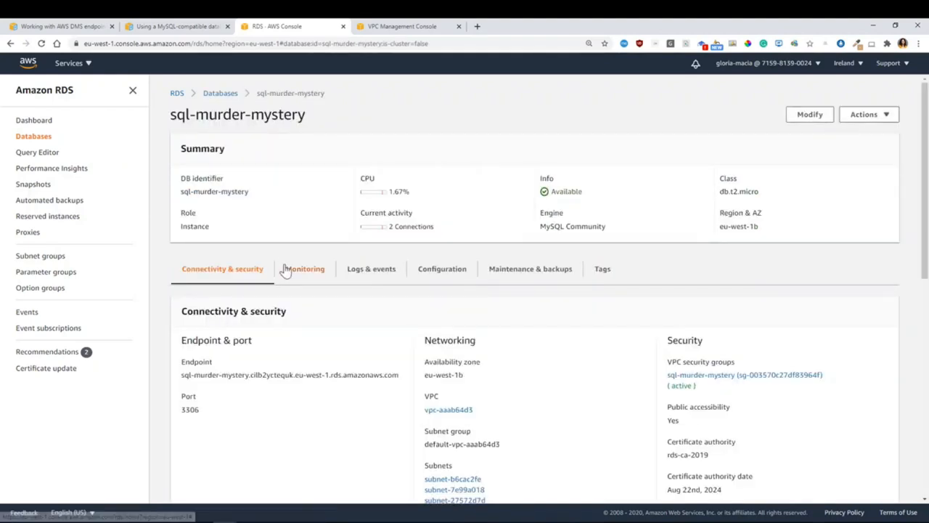
scroll("down", 3)
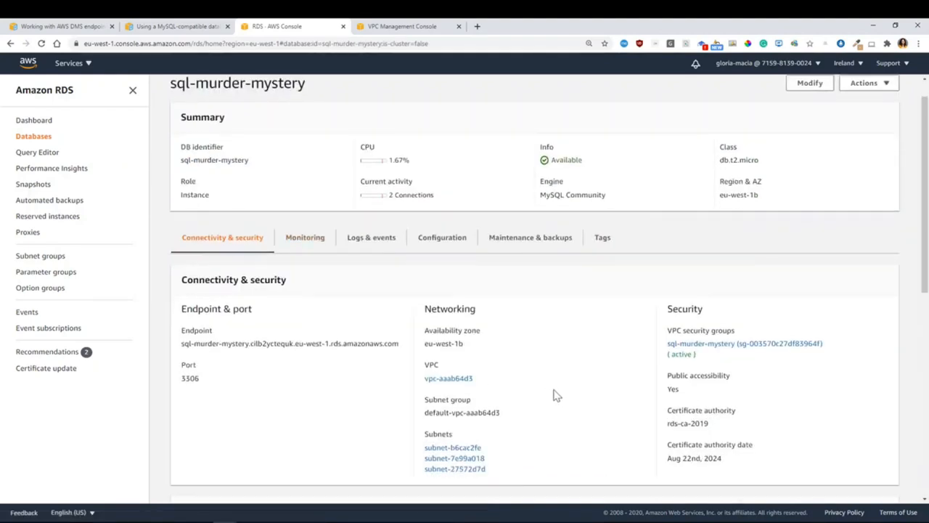
scroll("down", 3)
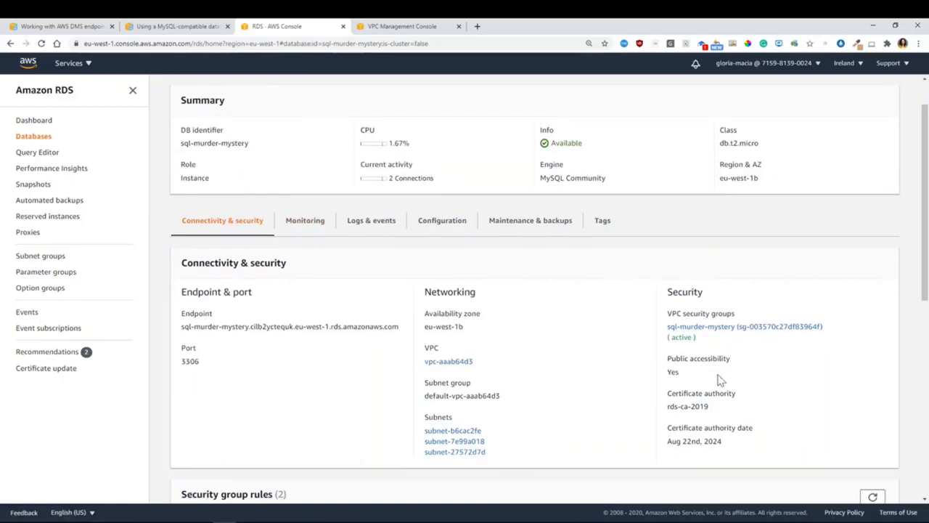
double_click(672, 372)
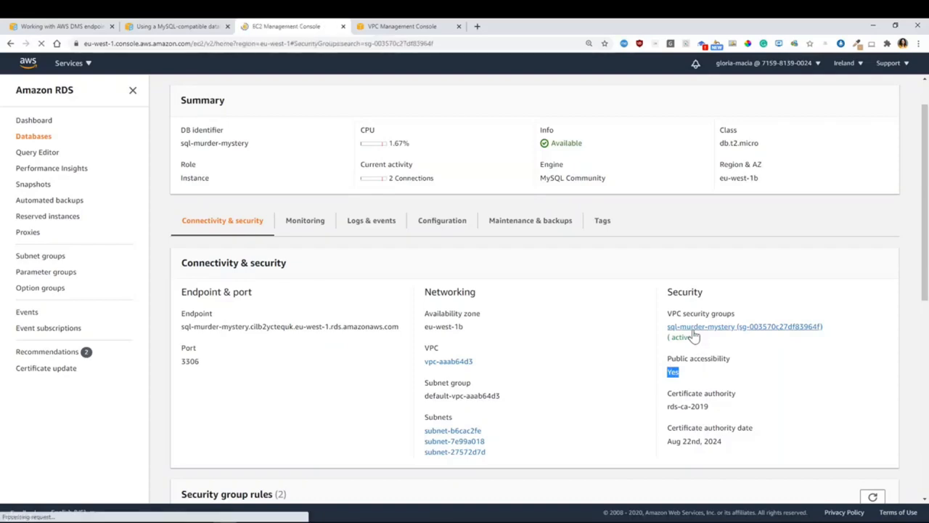
- Review the VPC security group's outbound and inbound rules, highlighting the 3306 port range
left_click(743, 325)
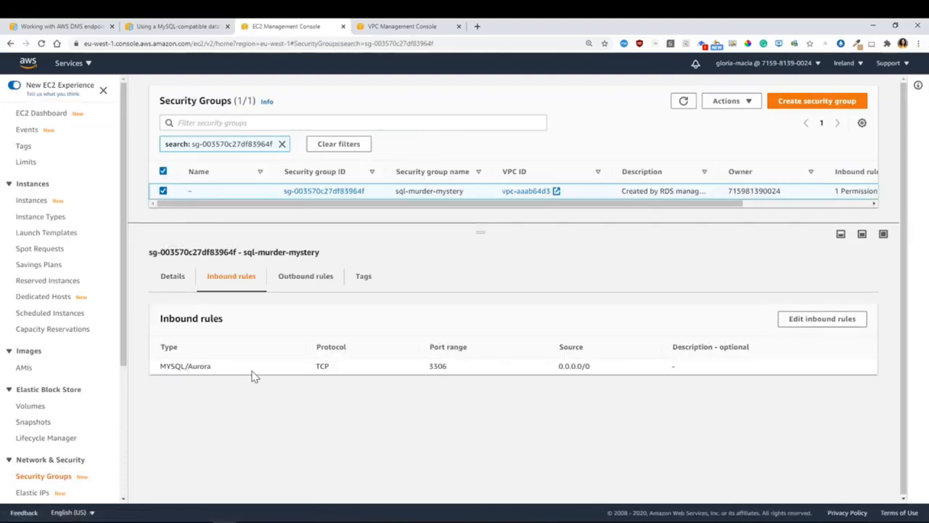
left_click(304, 276)
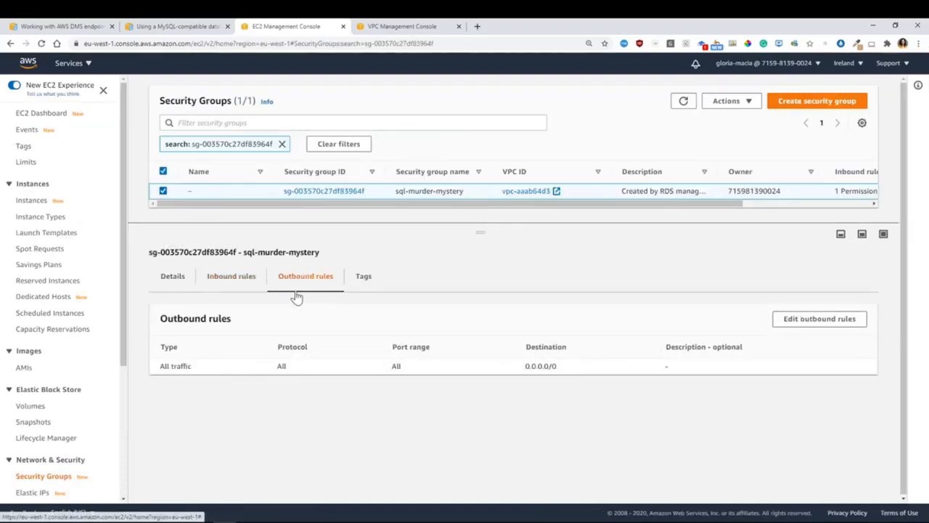
mouse_move(231, 293)
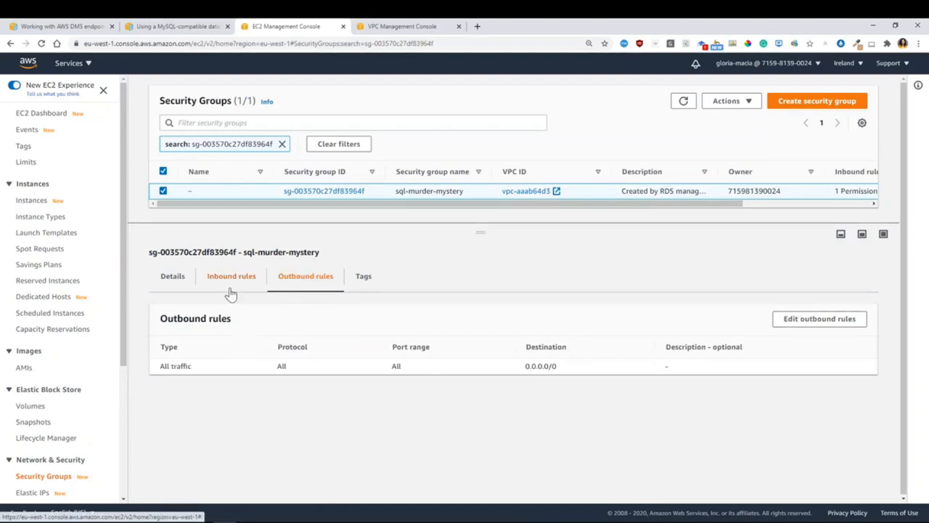
left_click(231, 276)
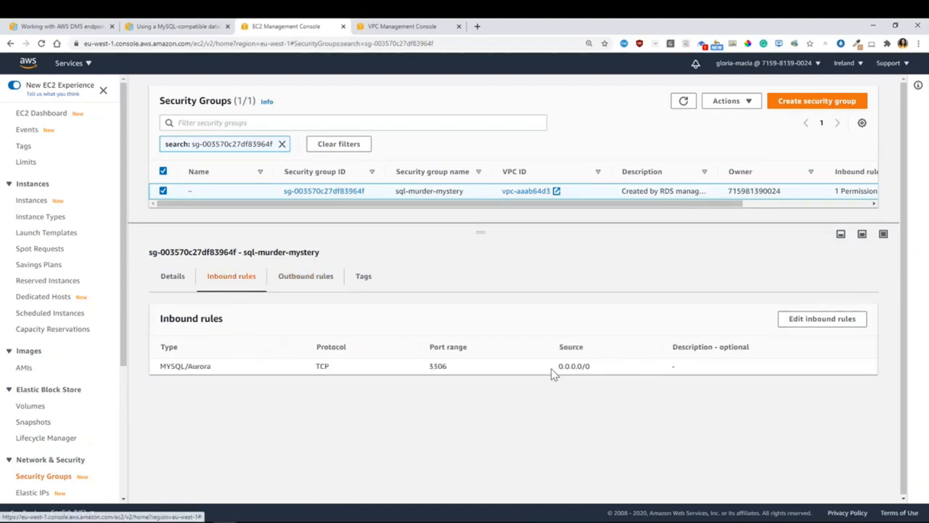
double_click(437, 366)
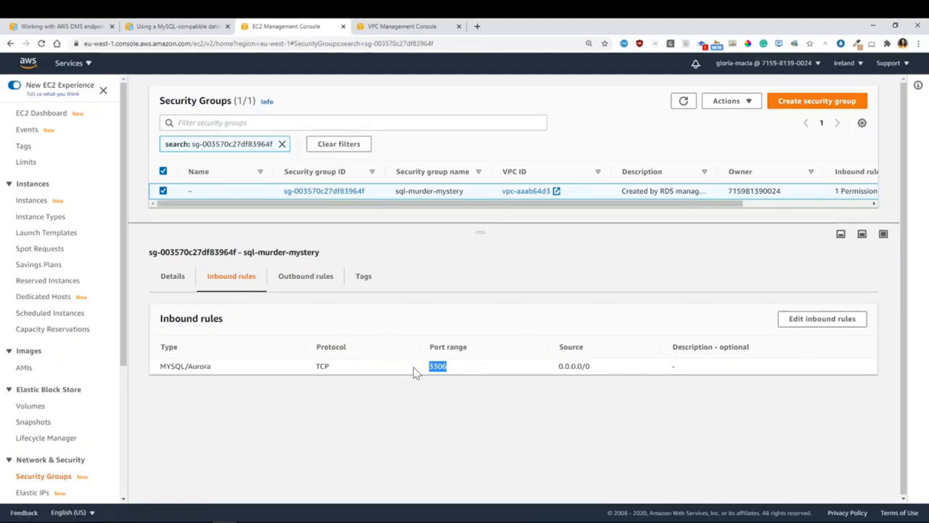
mouse_move(549, 376)
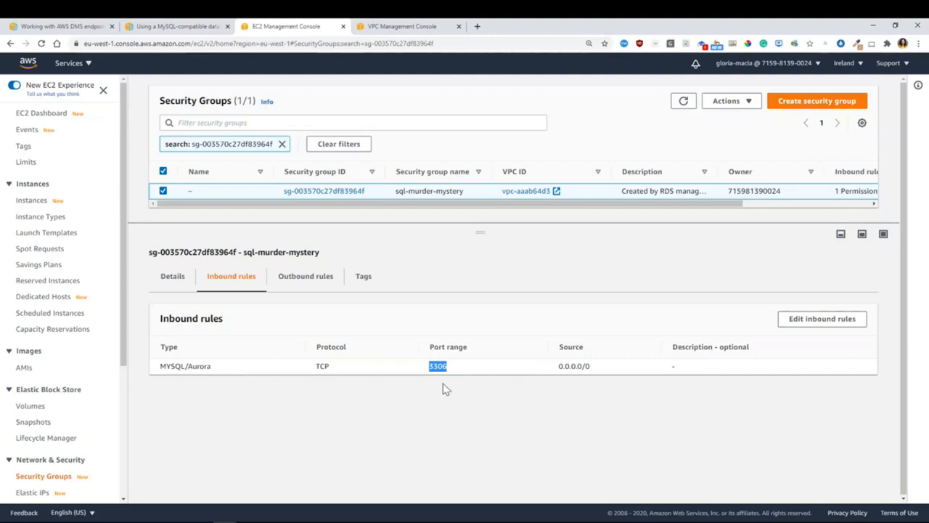
mouse_move(270, 386)
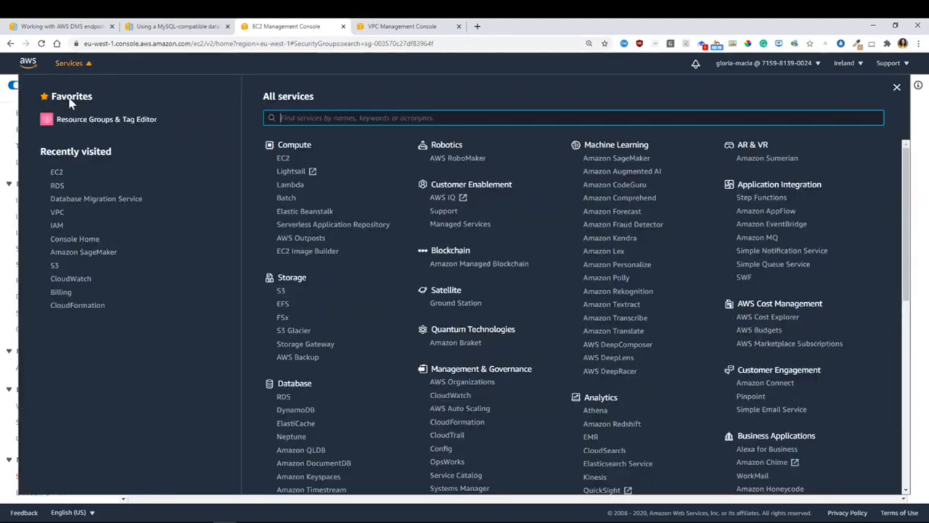
- Go to the RDS service from the Services menu's recently visited list
left_click(56, 185)
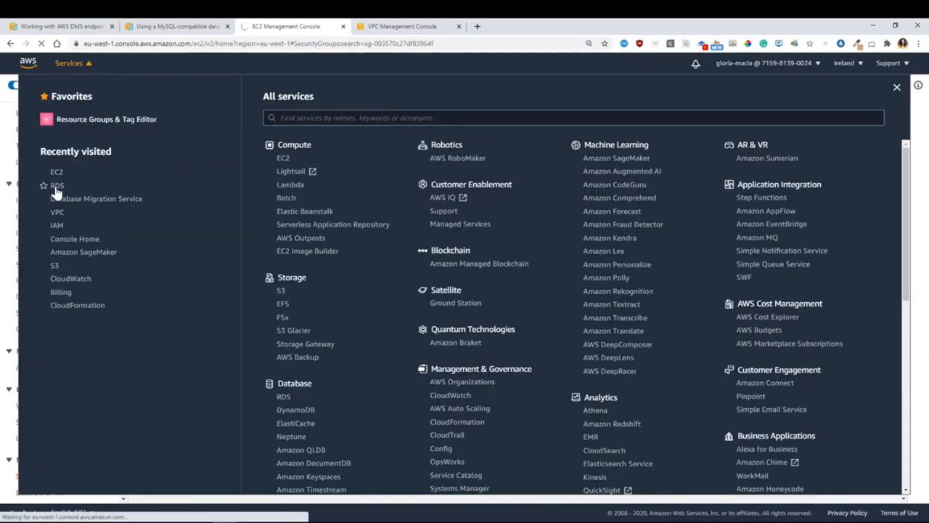
left_click(56, 186)
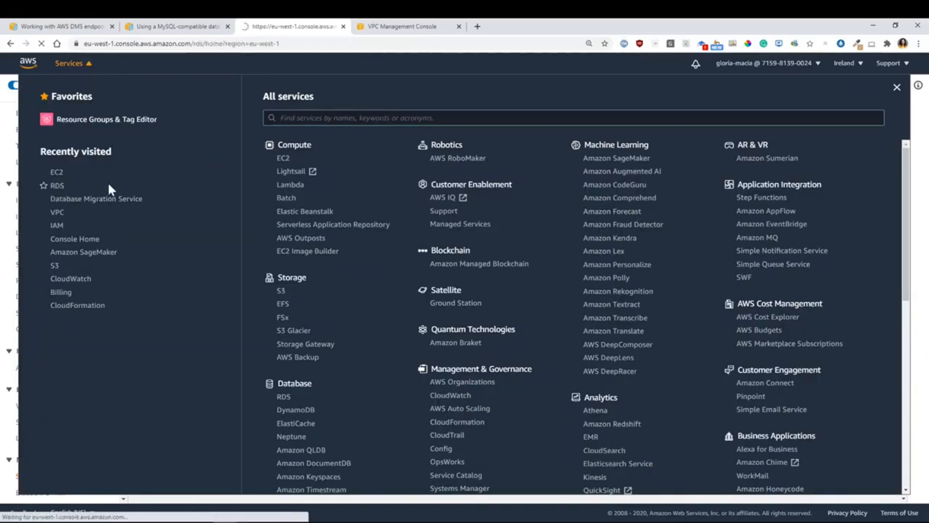
left_click(56, 186)
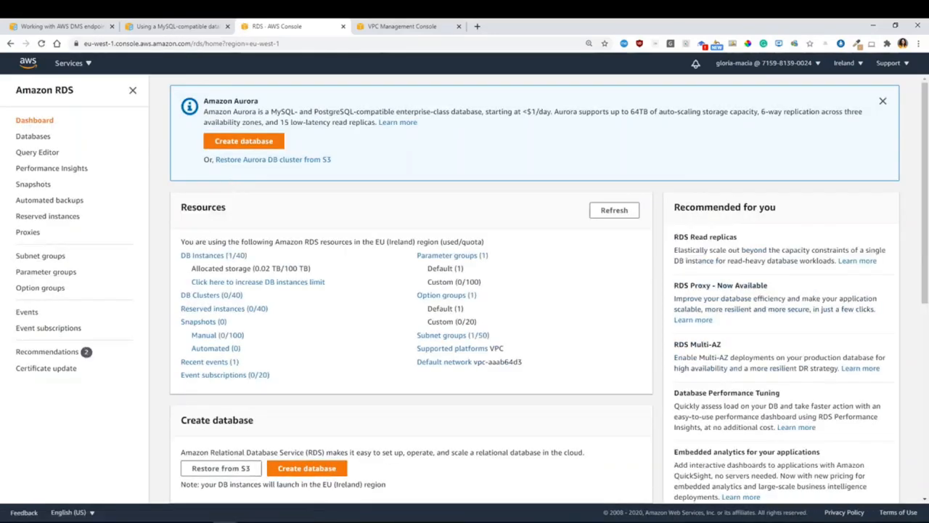
left_click(32, 136)
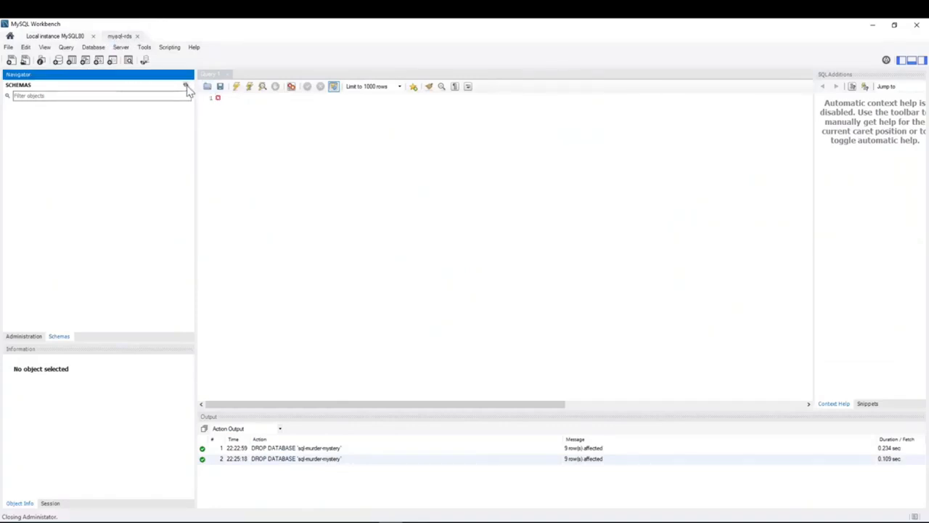
mouse_move(167, 83)
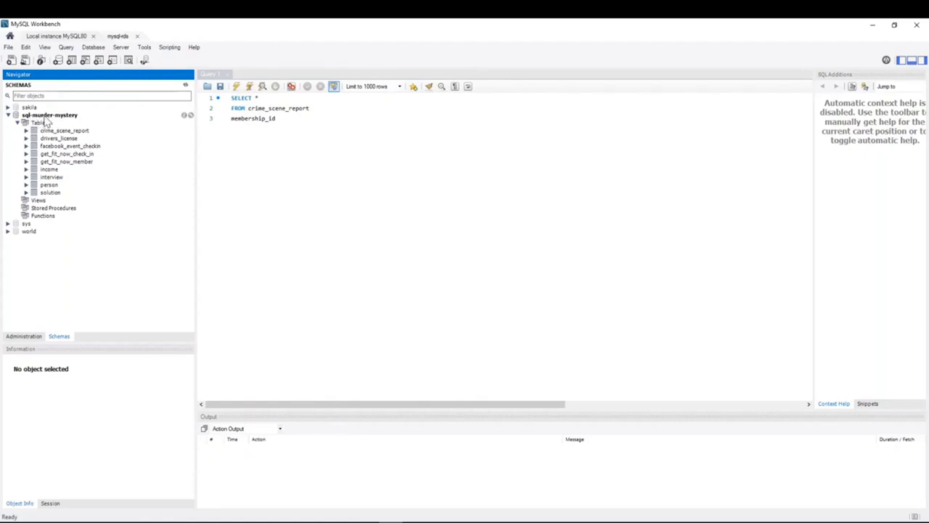
mouse_move(119, 174)
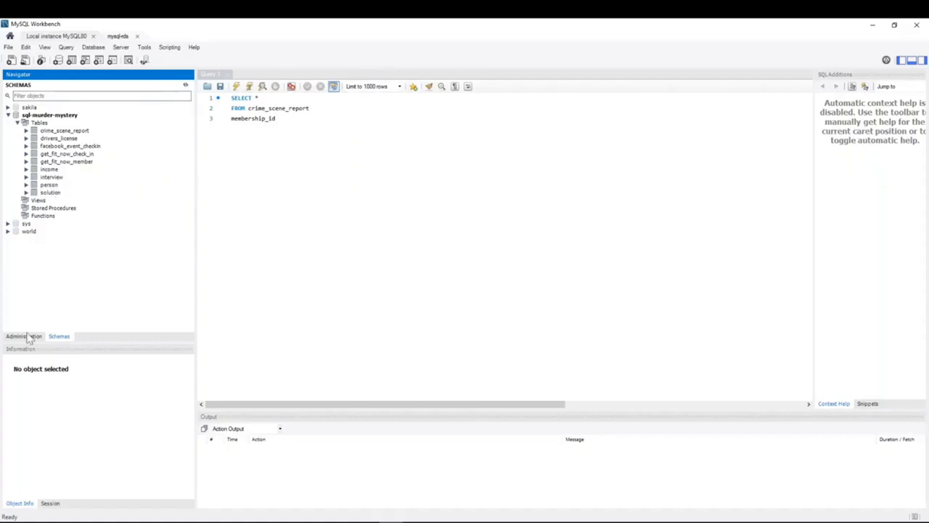
- Bring up the Administration tasks for the local MySQL80 instance
left_click(23, 335)
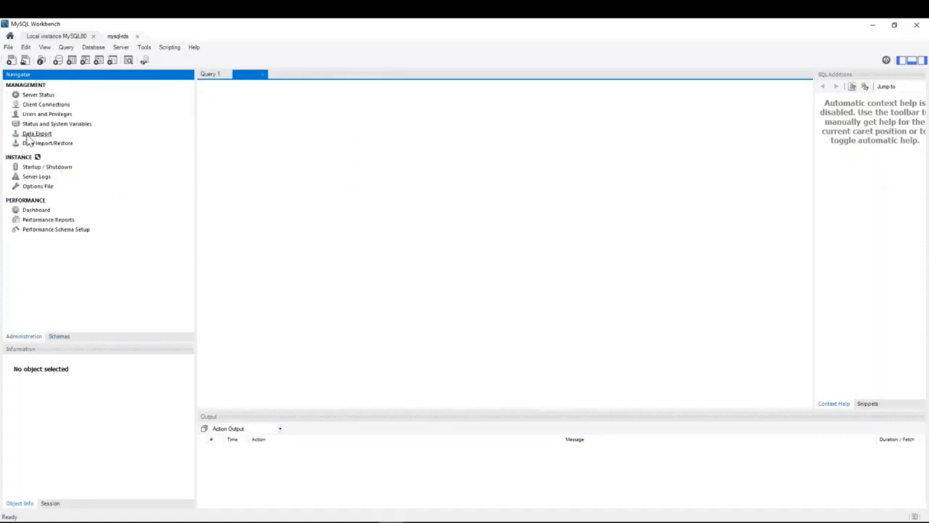
- Set Data Export to a self-contained Desktop\sam.sql file with Include Create Schema enabled
left_click(38, 133)
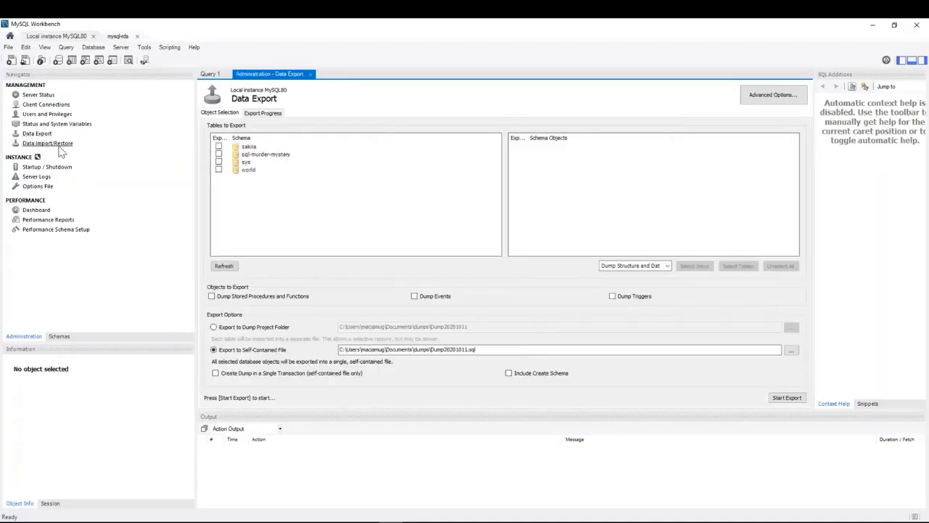
mouse_move(204, 172)
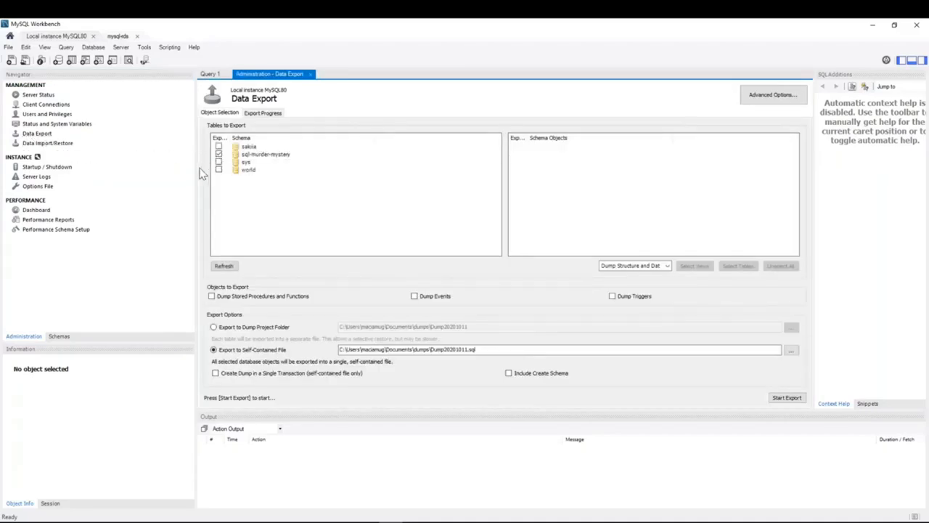
mouse_move(326, 365)
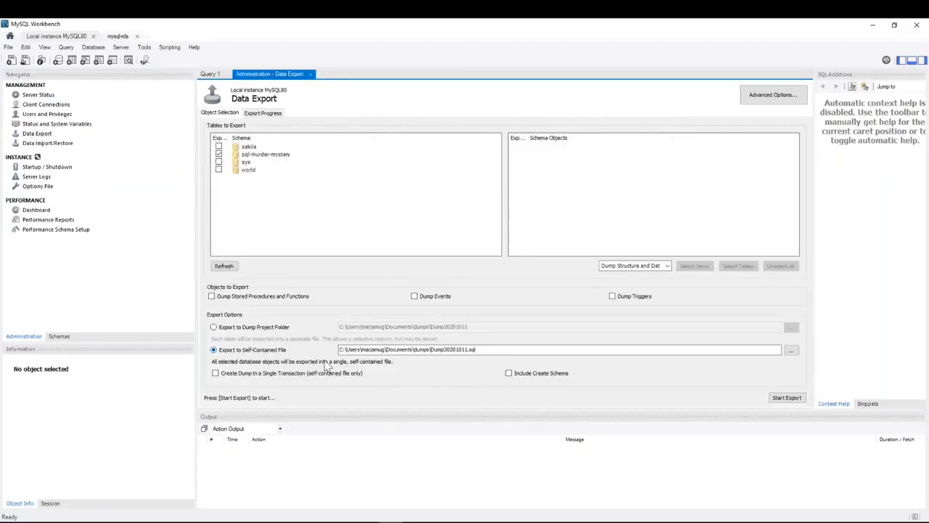
left_click(791, 348)
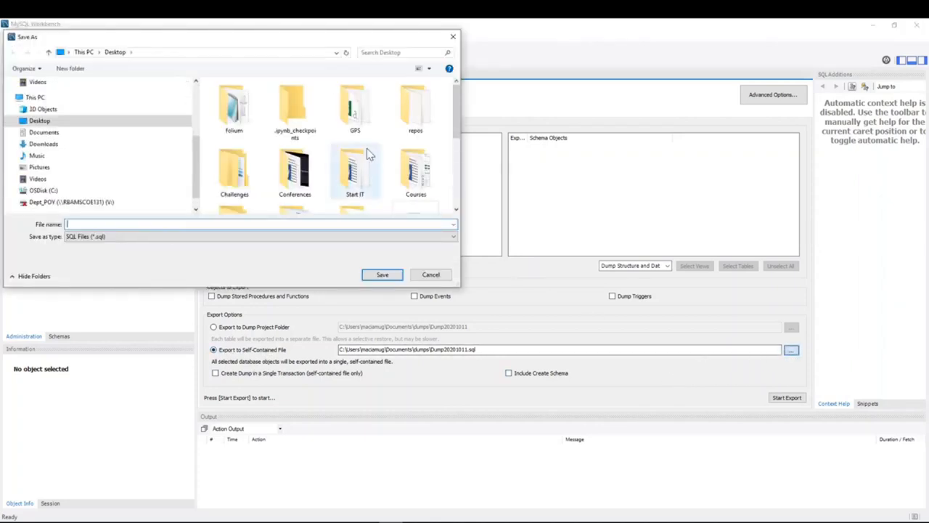
scroll("down", 3)
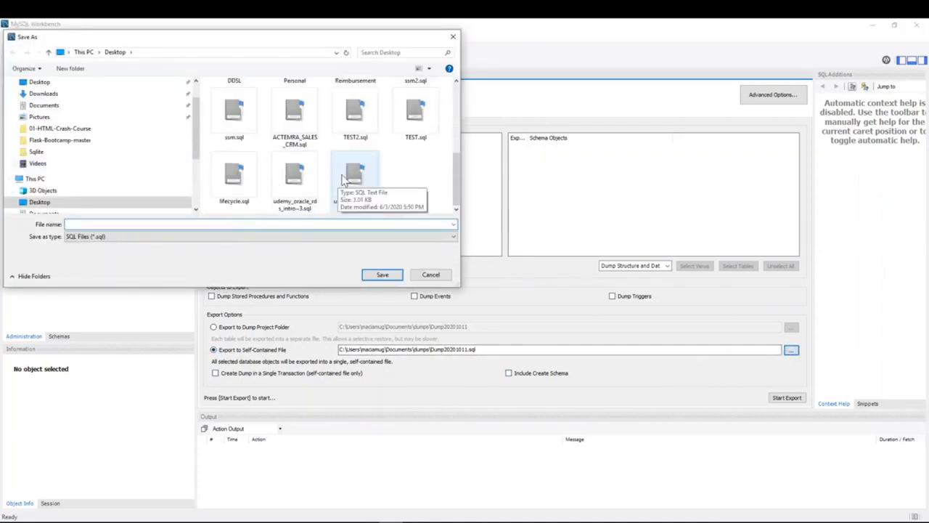
left_click(233, 114)
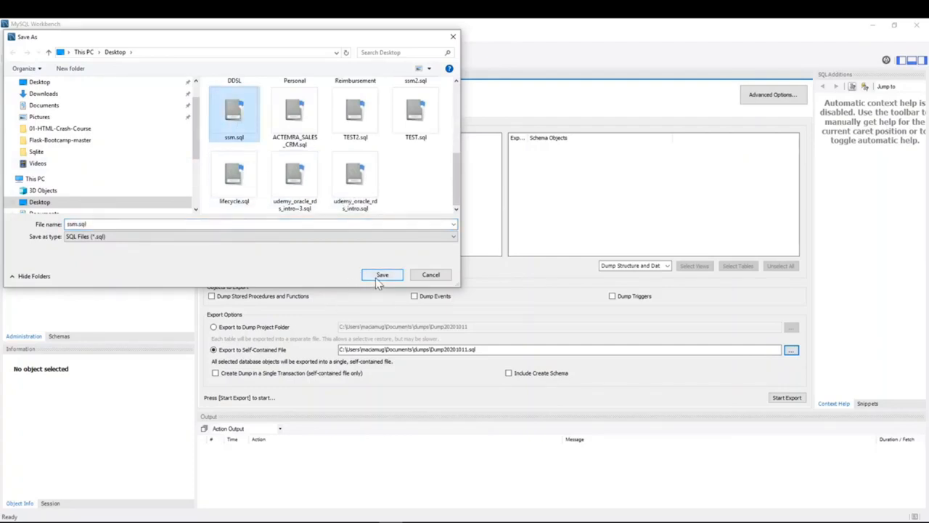
left_click(382, 275)
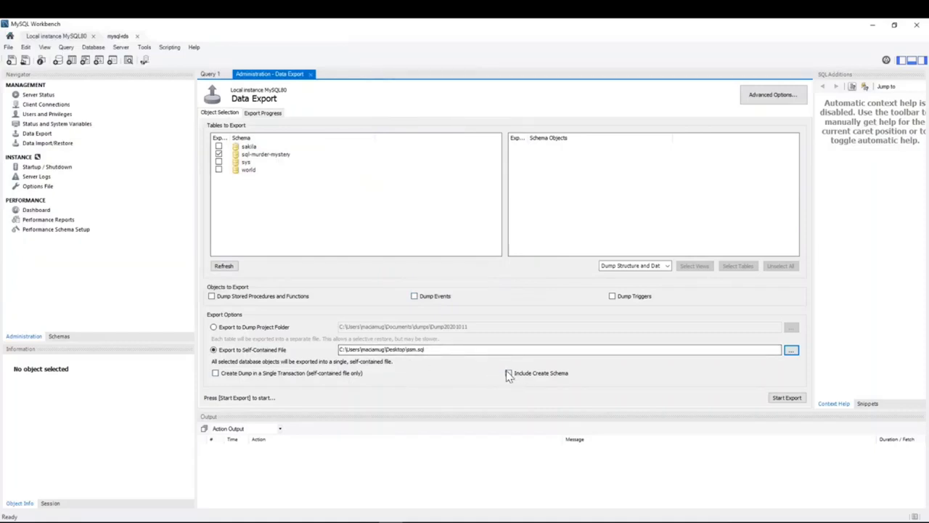
left_click(508, 372)
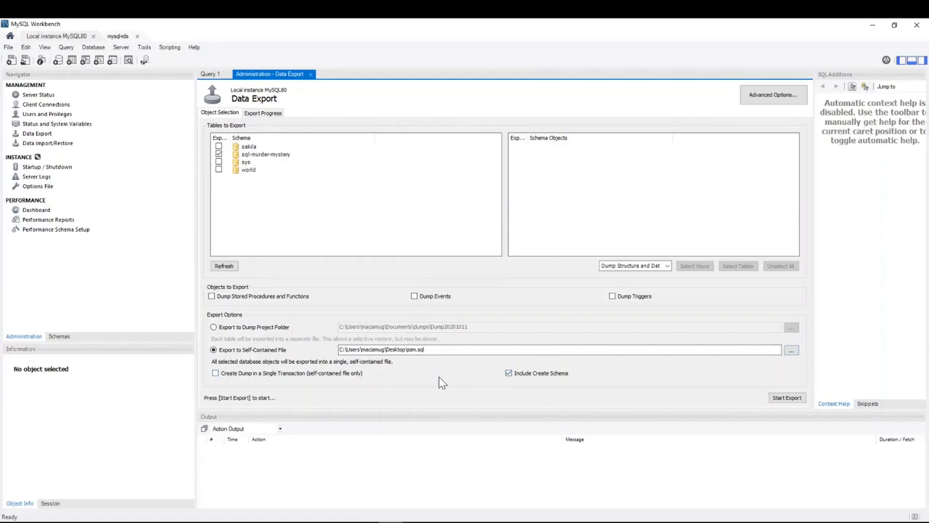
mouse_move(517, 391)
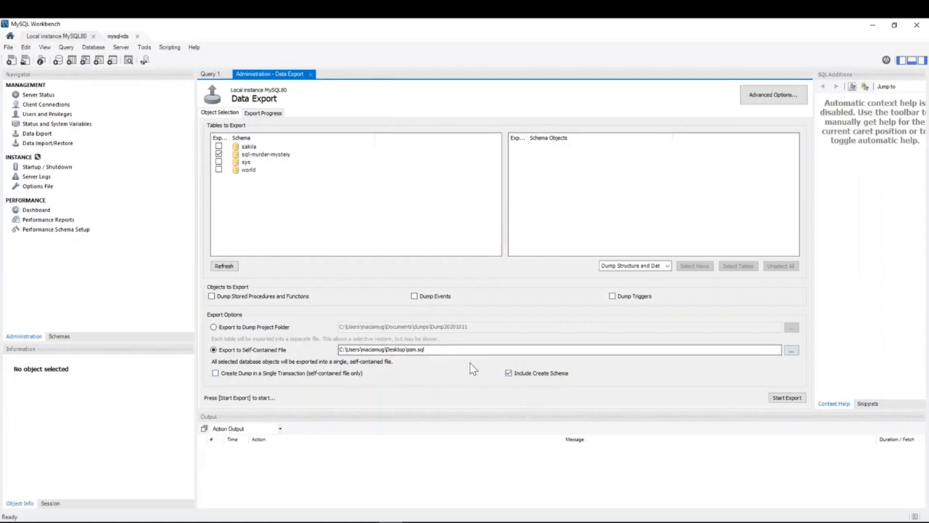
mouse_move(520, 388)
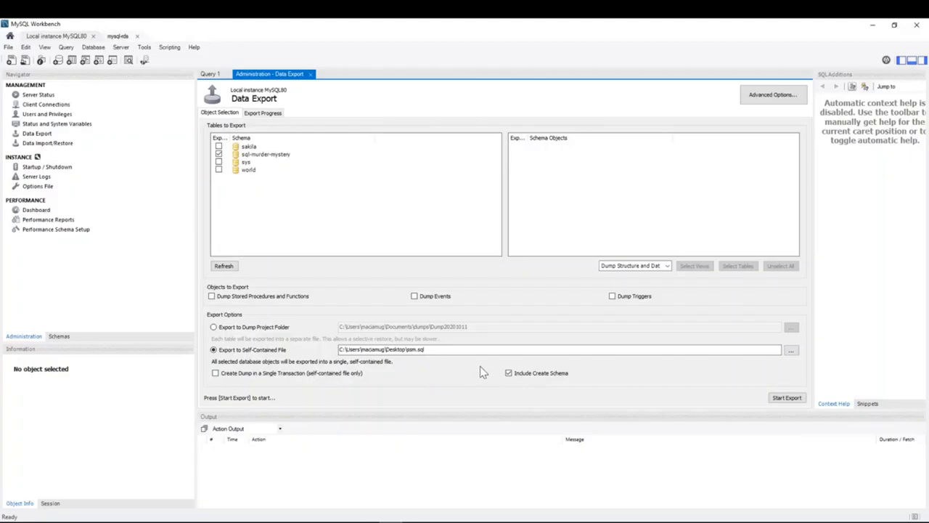
mouse_move(714, 404)
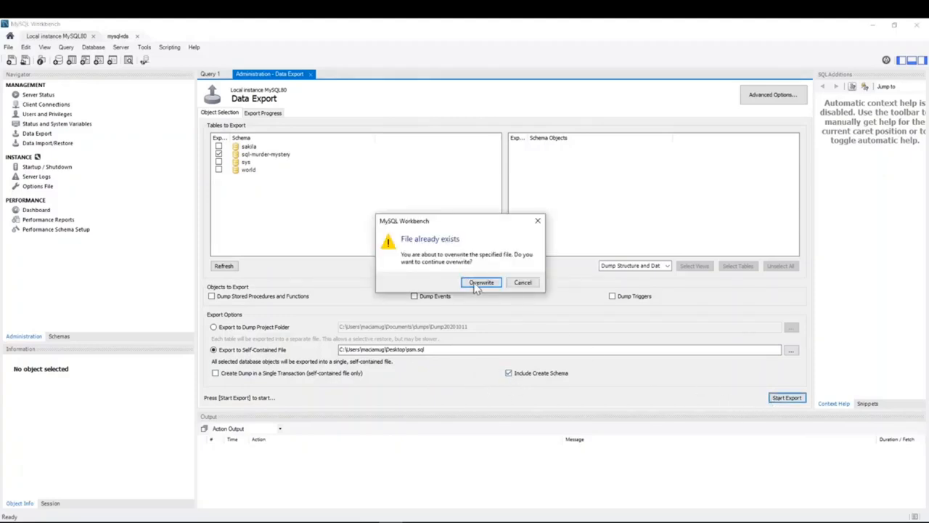
- Overwrite the existing sam.sql to complete the export, then move to the mysql-rds connection
left_click(480, 282)
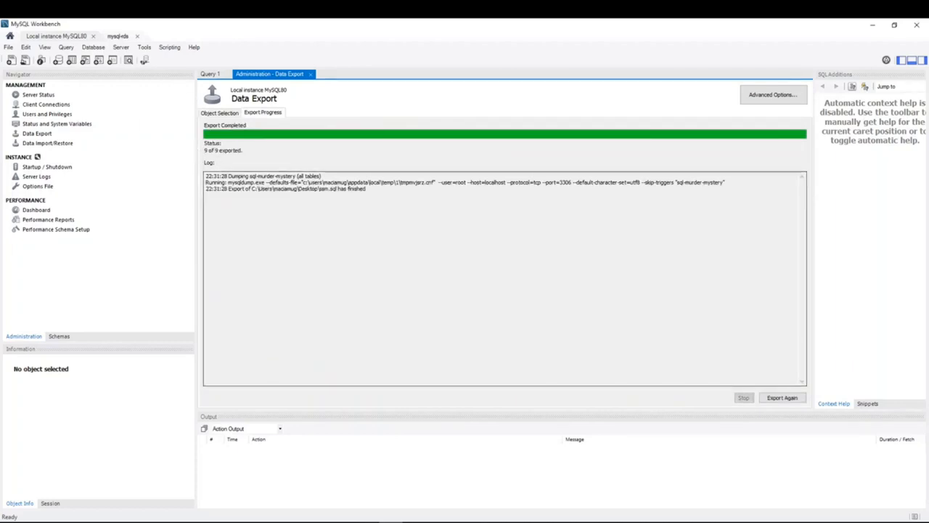
left_click(93, 47)
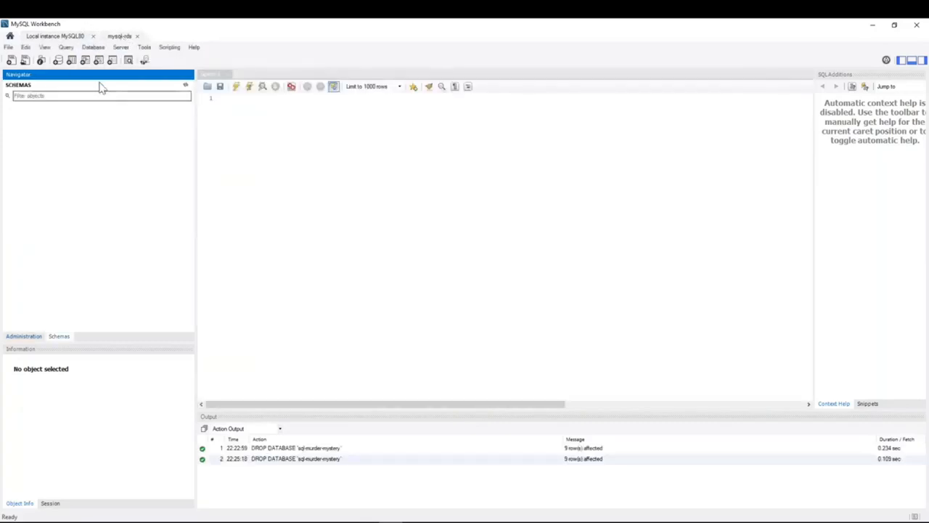
- Choose Desktop\sam.sql as the self-contained file for Data Import/Restore
left_click(23, 337)
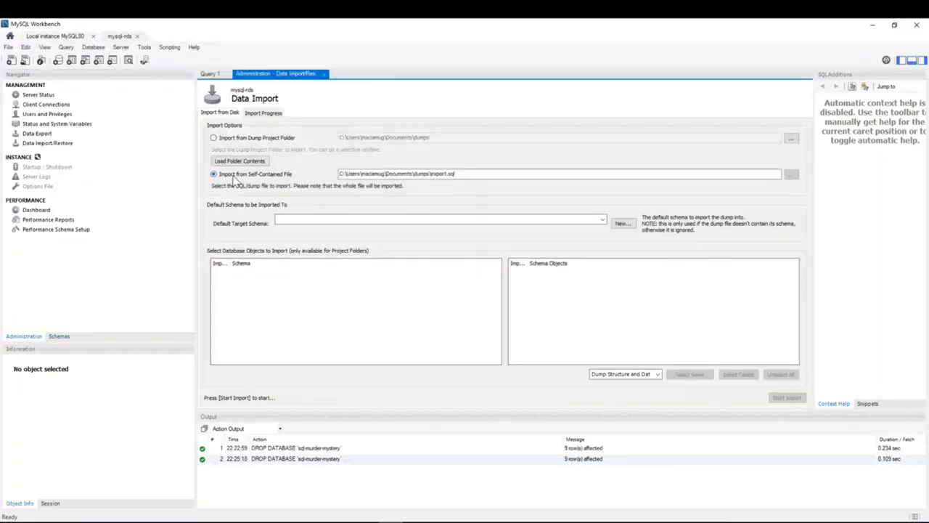
left_click(790, 174)
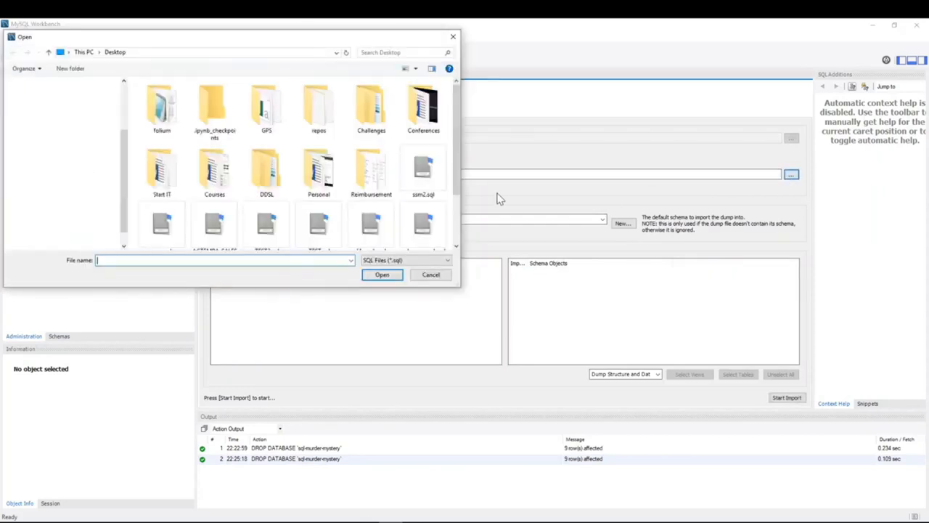
left_click(161, 211)
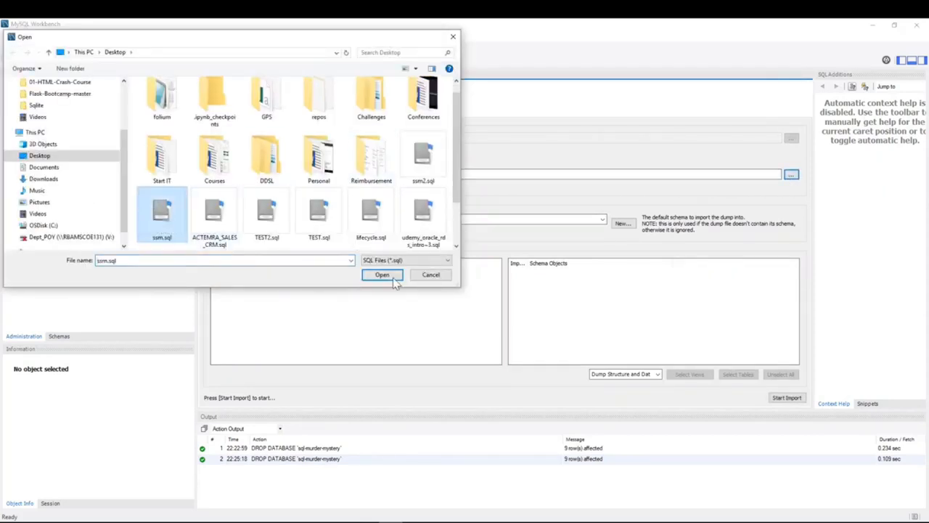
left_click(380, 274)
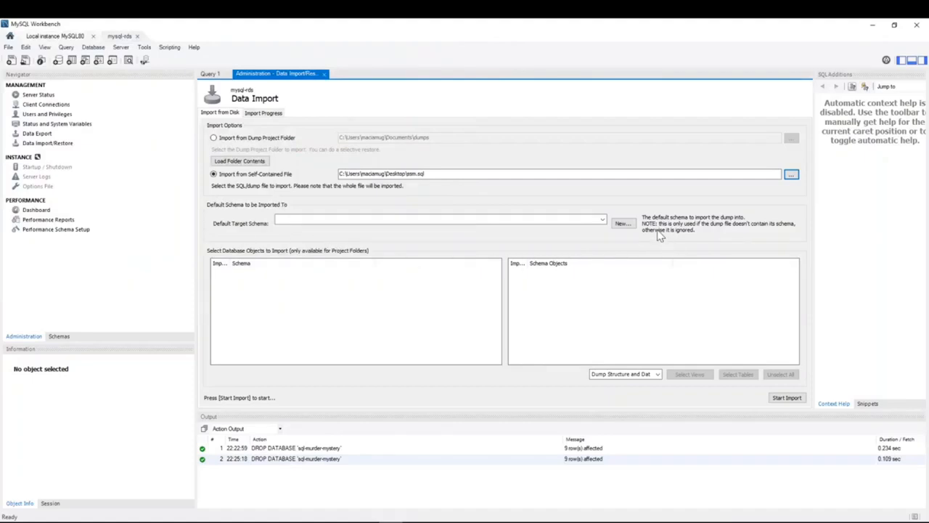
mouse_move(714, 231)
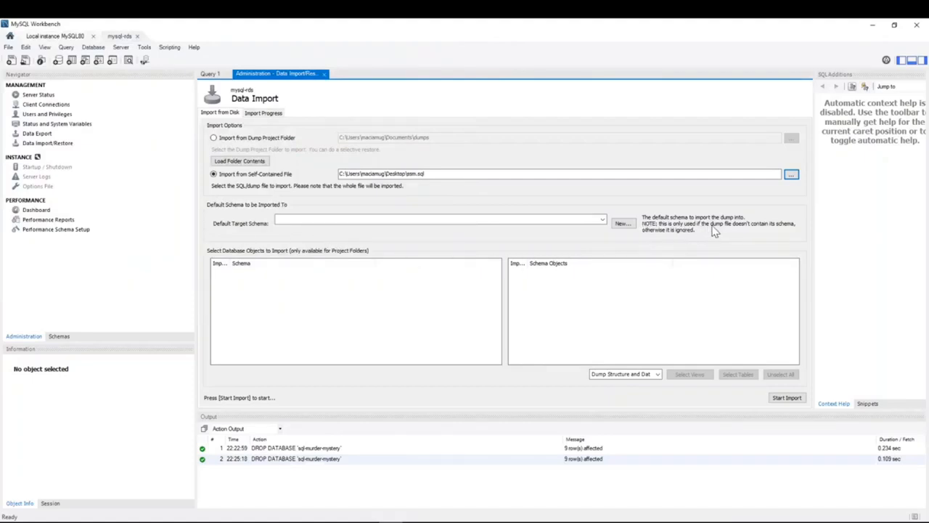
mouse_move(778, 229)
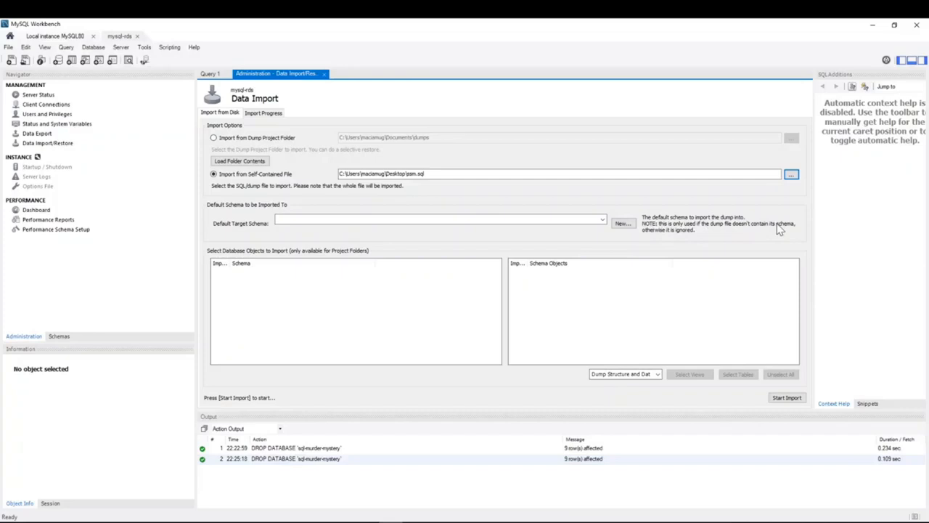
mouse_move(669, 239)
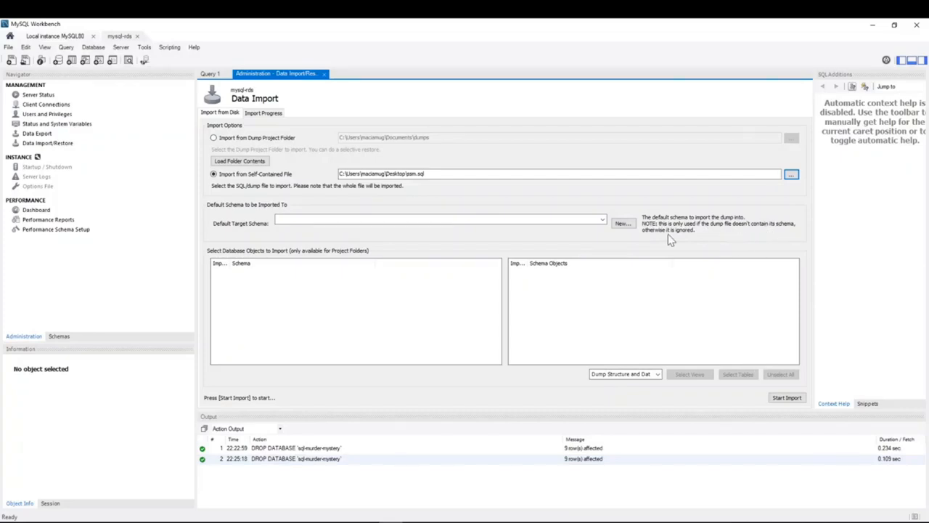
mouse_move(753, 409)
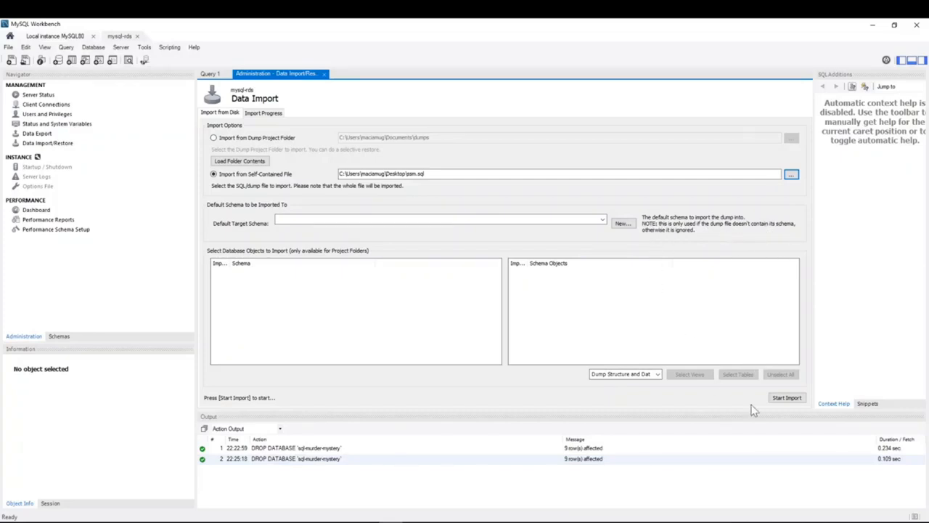
- Start the import of the sam.sql dump into the RDS instance
left_click(786, 398)
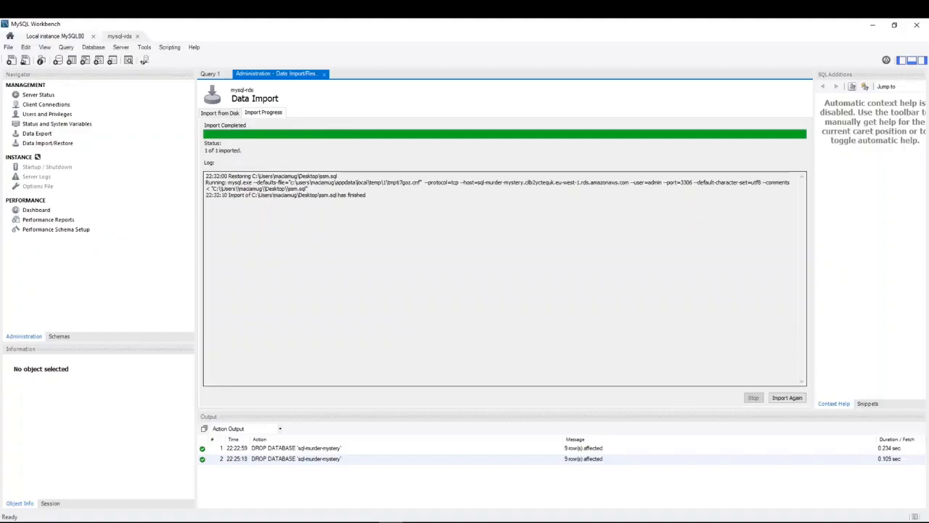
mouse_move(46, 421)
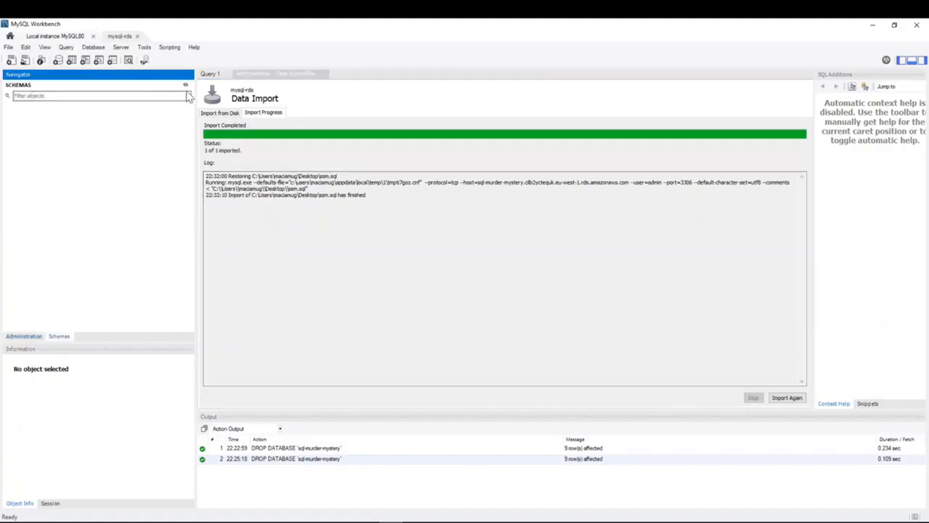
- Refresh the RDS schema list and expand sql-murder-mystery to its tables
left_click(185, 85)
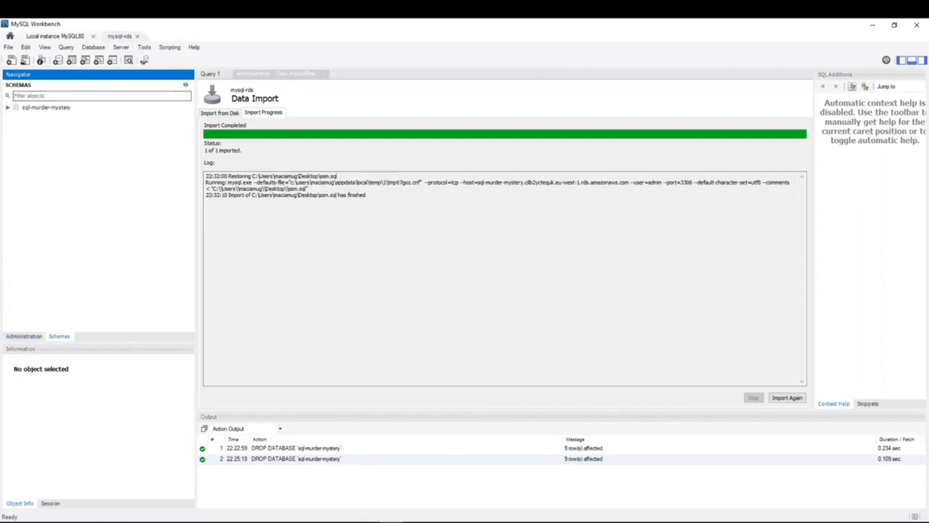
left_click(9, 108)
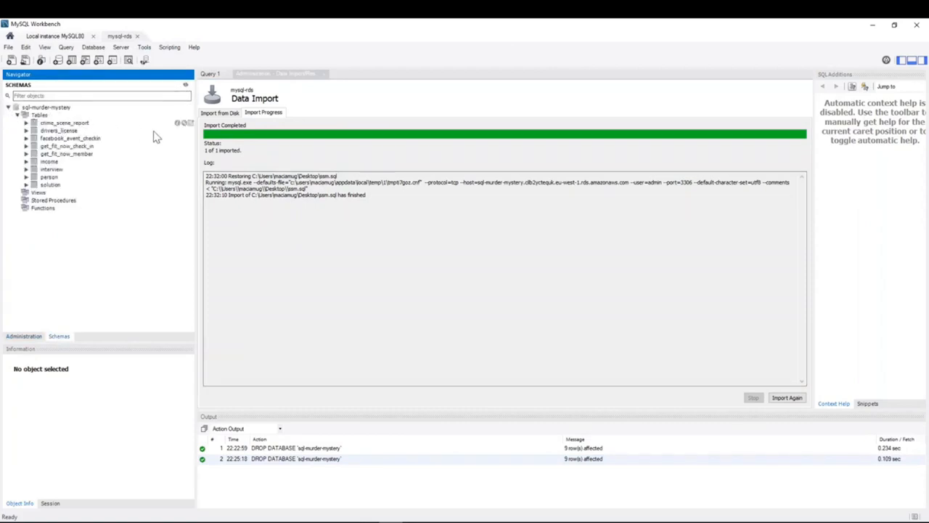
mouse_move(190, 124)
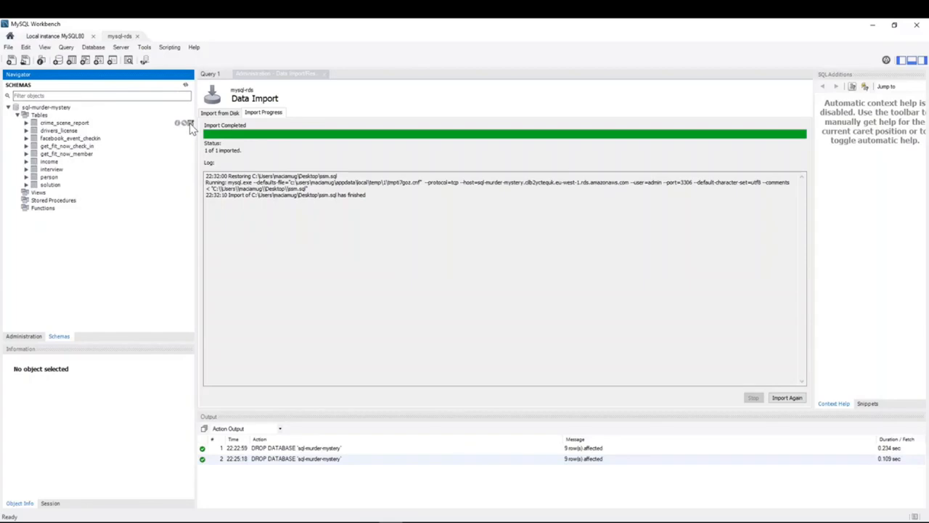